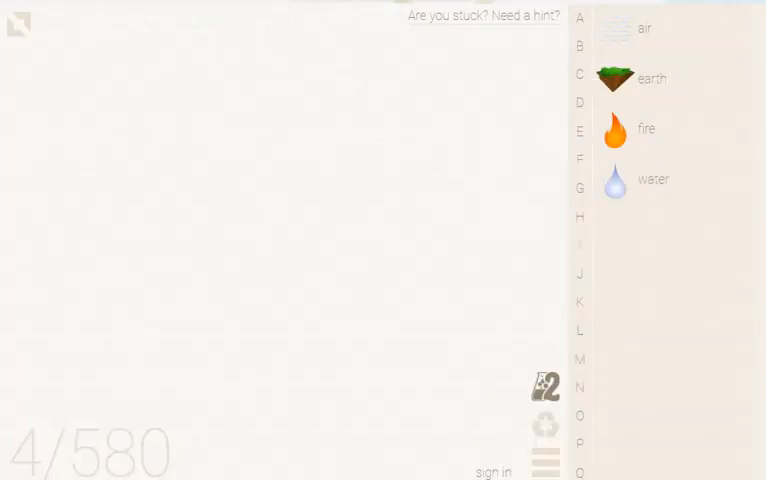
- Place two fire and two earth elements on the workspace and rearrange them
left_click_drag(611, 128, 266, 140)
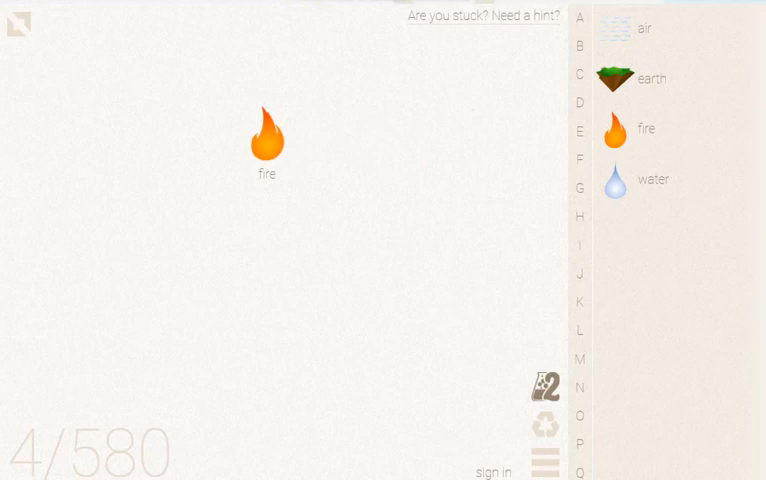
left_click_drag(268, 137, 148, 124)
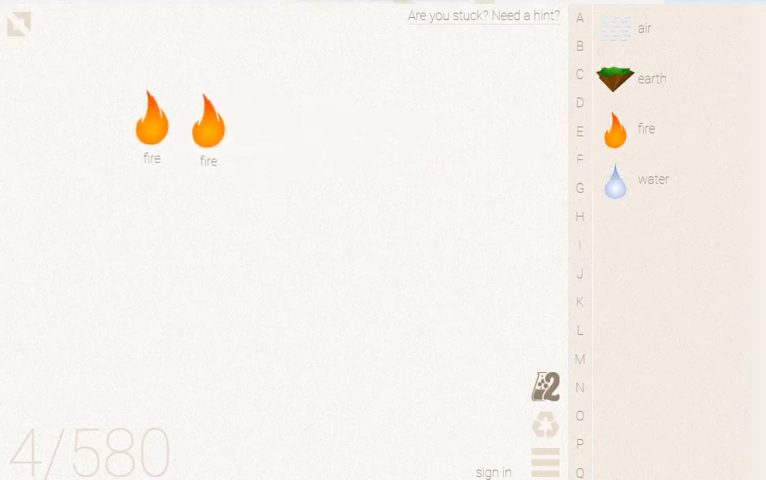
left_click_drag(608, 78, 268, 140)
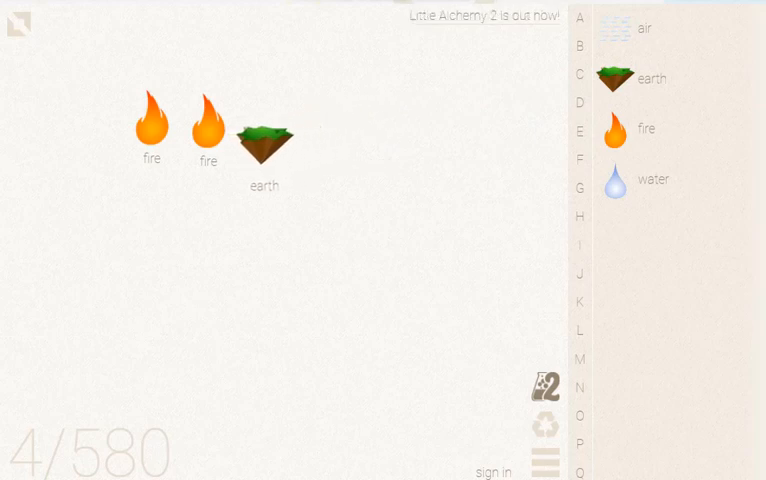
left_click_drag(618, 73, 331, 150)
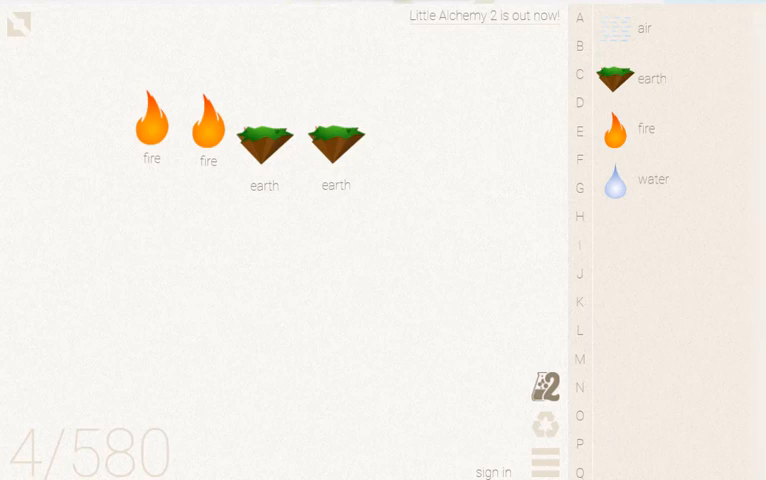
left_click_drag(263, 137, 252, 254)
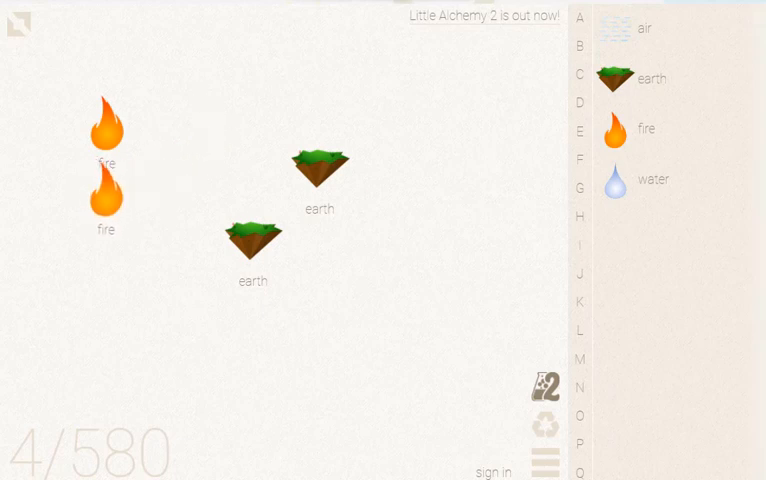
- Stack the fires and earths at the left edge, then add a third fire and a water
left_click_drag(252, 237, 104, 267)
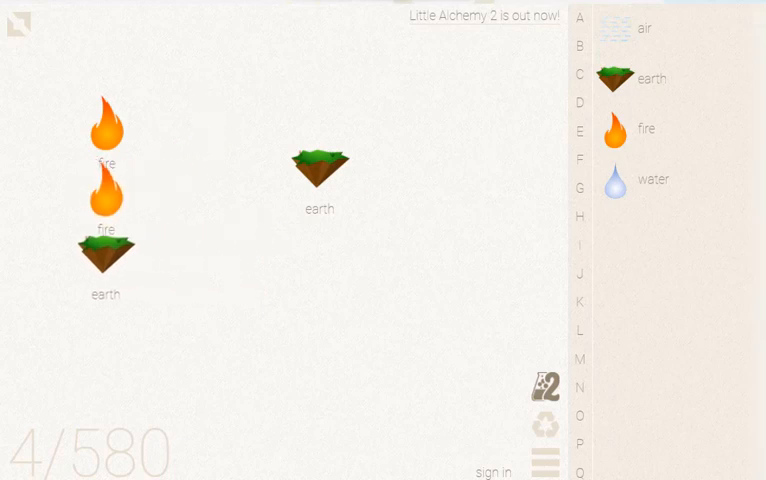
left_click_drag(108, 120, 50, 120)
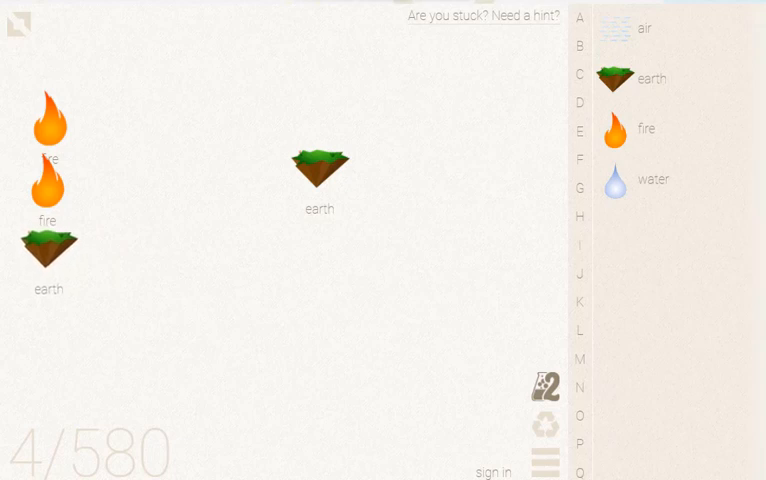
left_click_drag(320, 170, 120, 260)
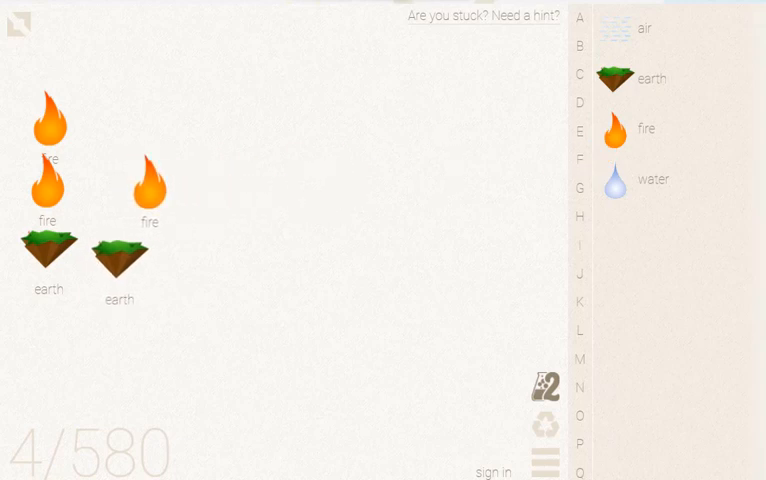
left_click_drag(614, 179, 185, 145)
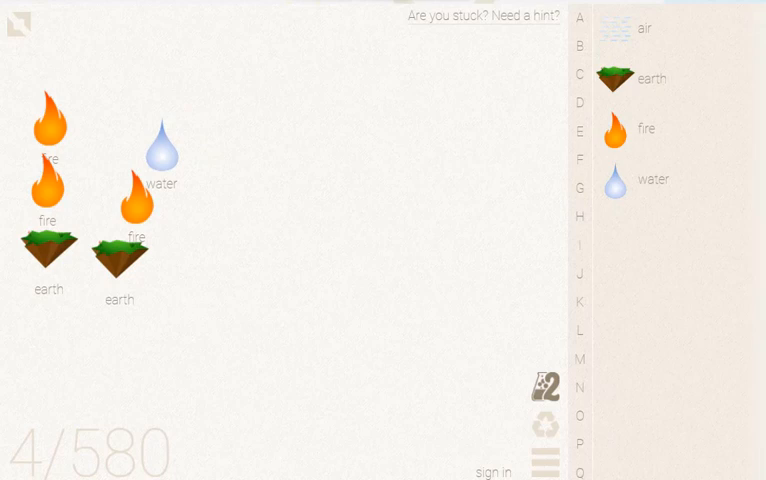
left_click_drag(620, 78, 195, 110)
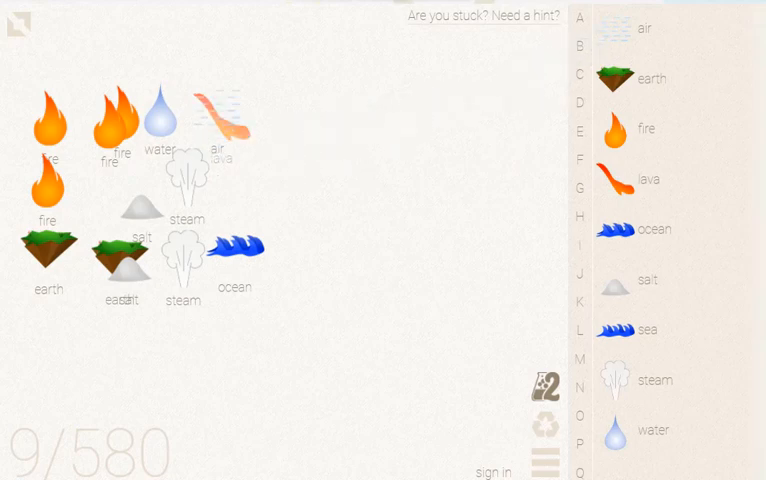
- Drop air onto lava to discover stone, raising the count to 10 of 580
left_click_drag(225, 120, 190, 185)
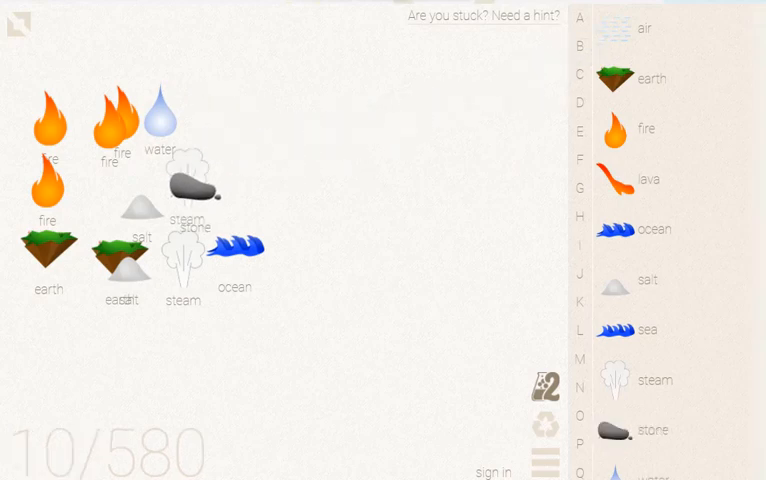